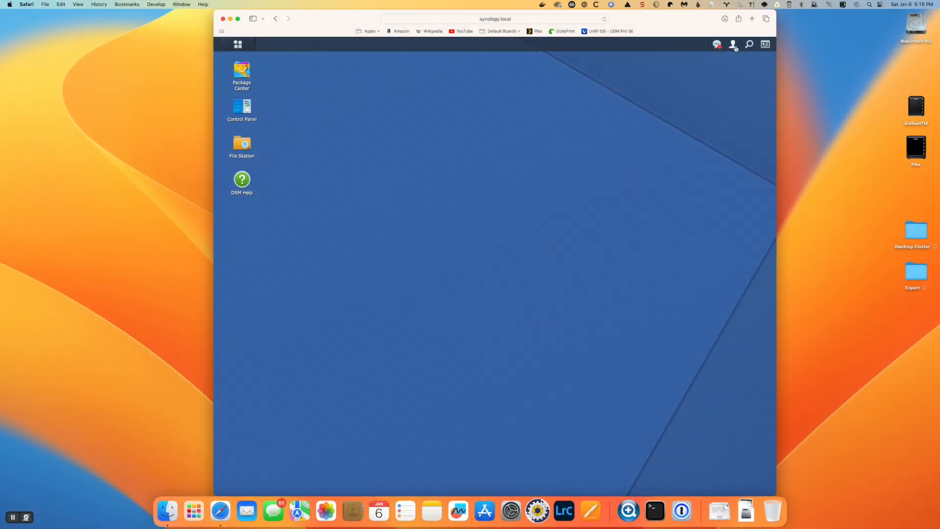
Step: Shut down the NAS from the account menu and confirm the shutdown
{"action": "left_click", "coordinate": [734, 44]}
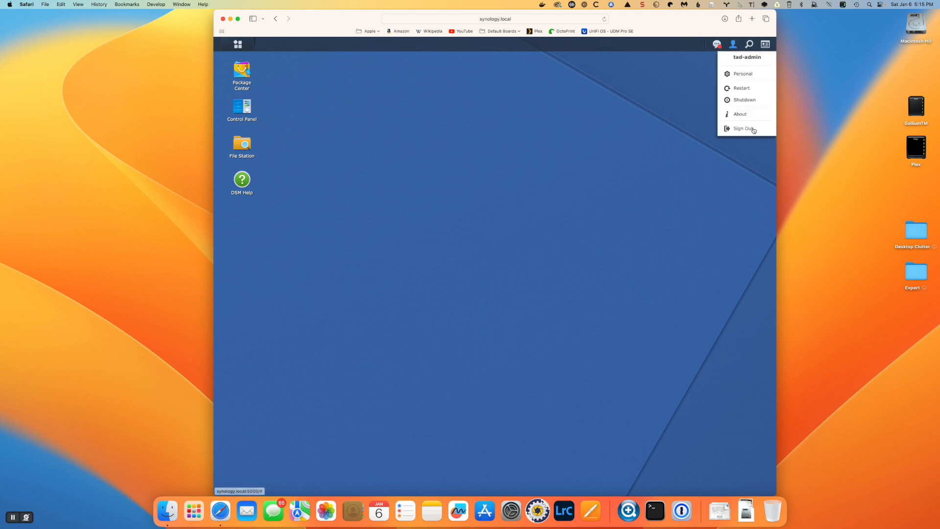
{"action": "mouse_move", "coordinate": [744, 106]}
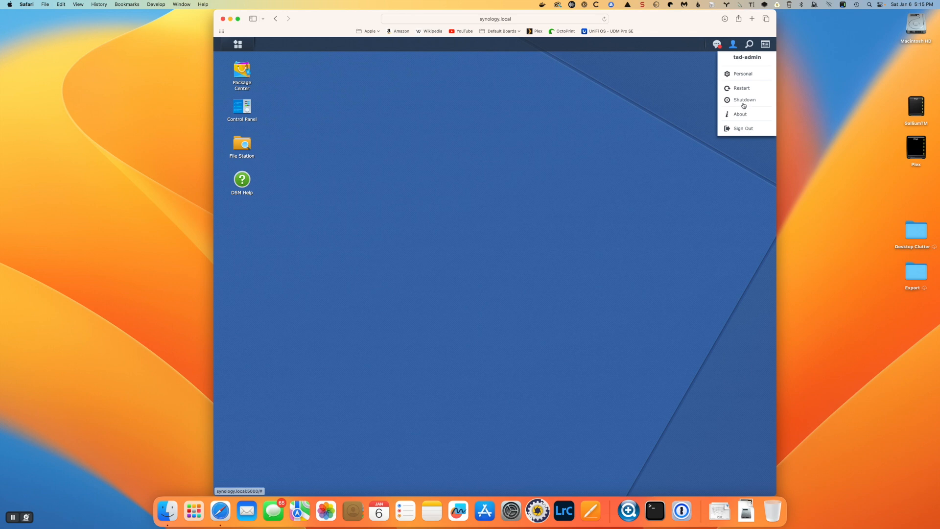
{"action": "left_click", "coordinate": [744, 100]}
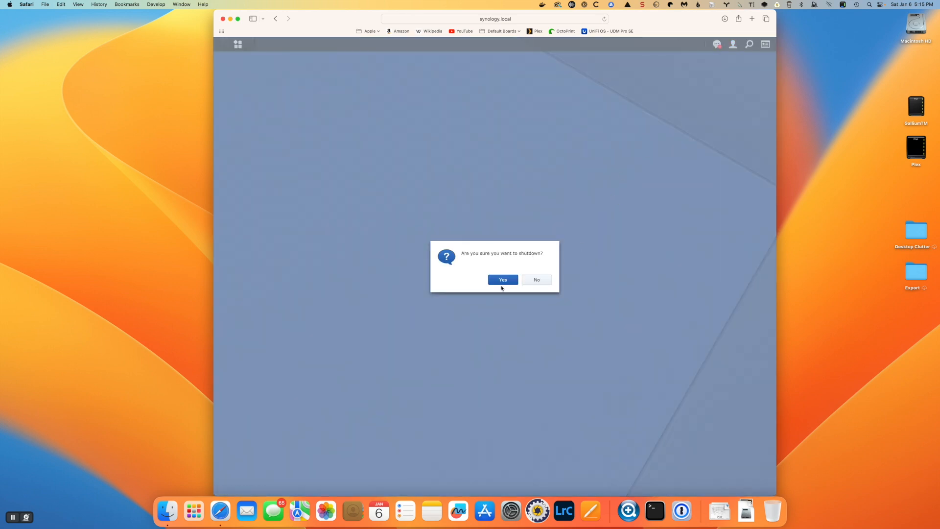
{"action": "left_click", "coordinate": [502, 279]}
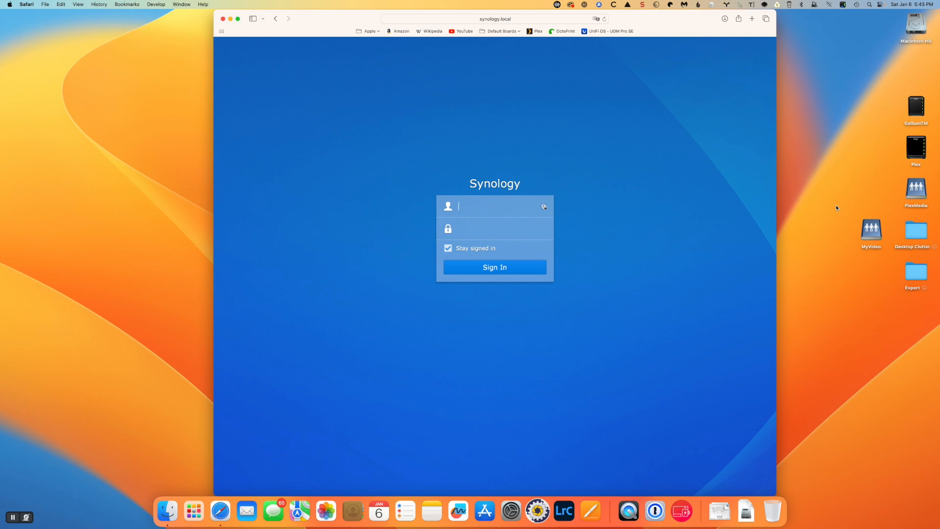
Step: Sign in to DSM as 'tad-admin' and open Control Panel to check memory
{"action": "type", "text": "tad-admin"}
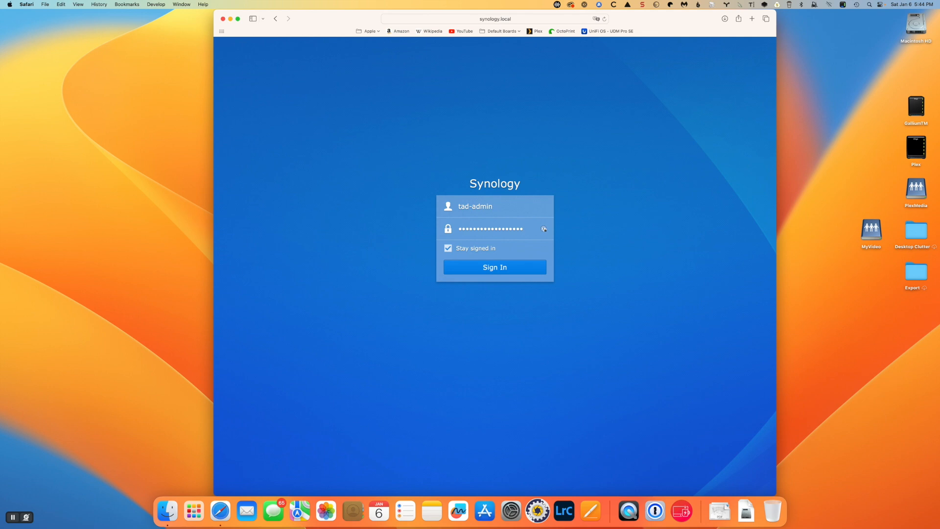
{"action": "left_click", "coordinate": [494, 267]}
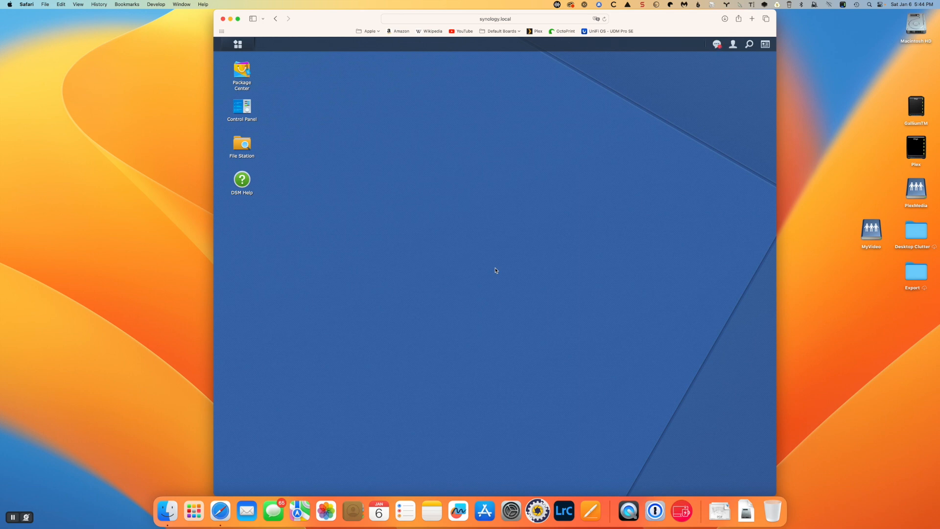
{"action": "mouse_move", "coordinate": [243, 144]}
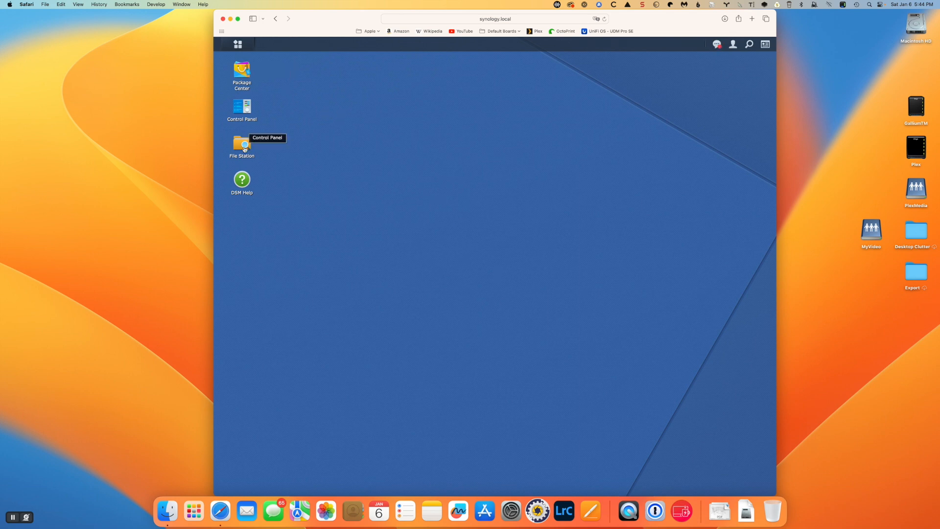
{"action": "double_click", "coordinate": [242, 107]}
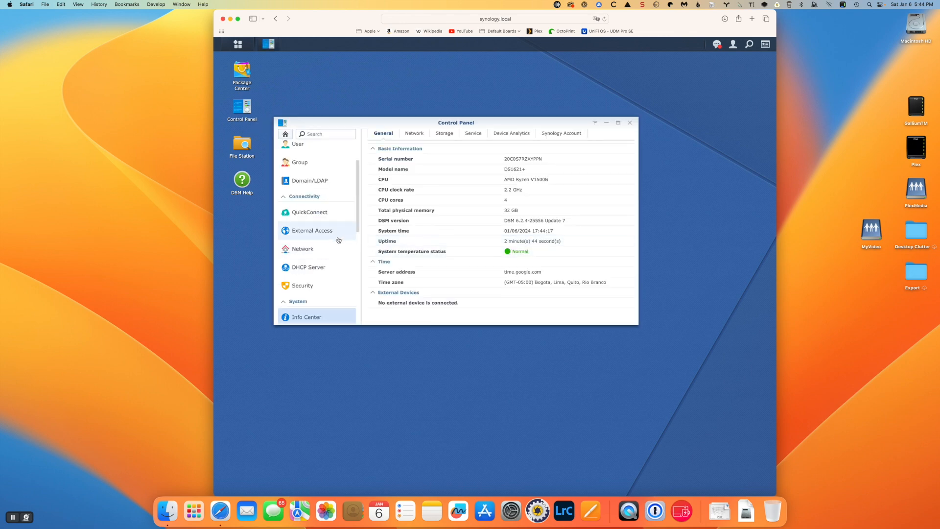
{"action": "mouse_move", "coordinate": [368, 225]}
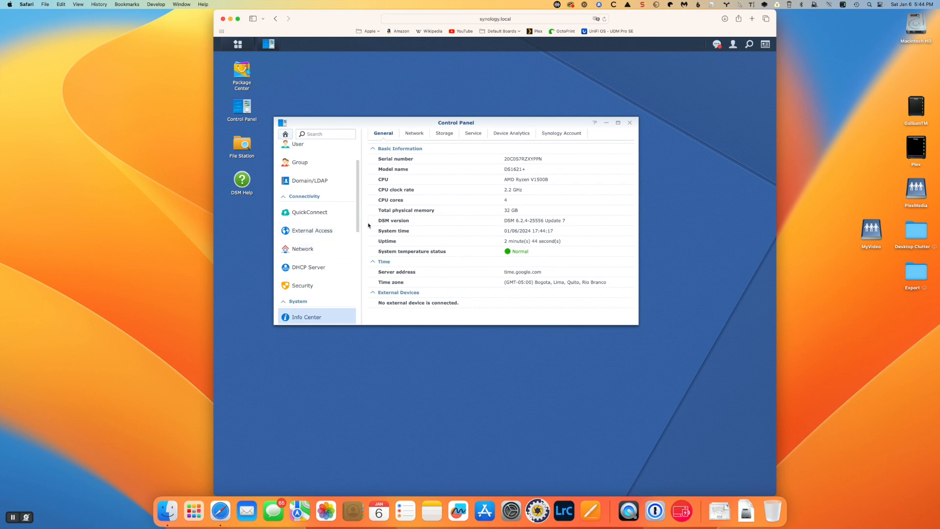